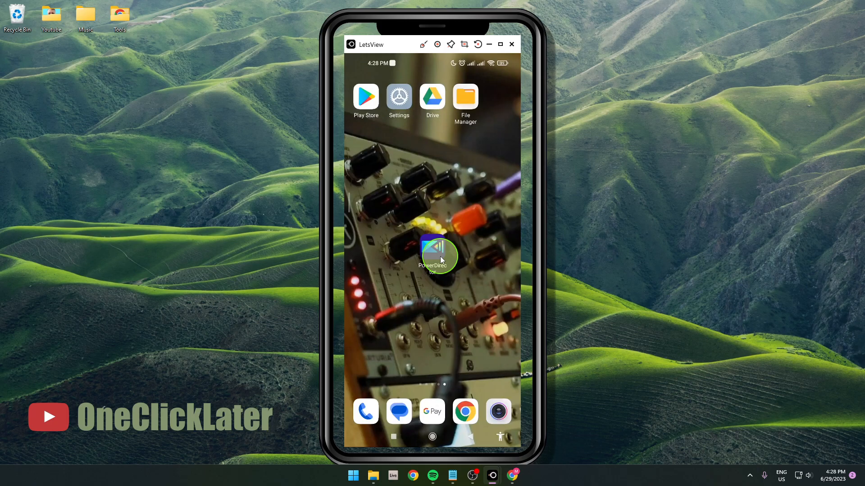
Launch PowerDirector, load the airplane-window project and bring up its export settings
click(433, 255)
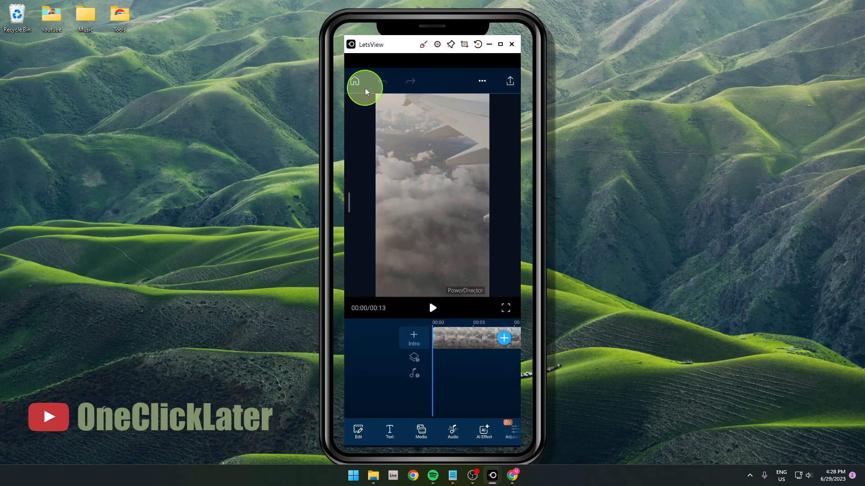
click(355, 80)
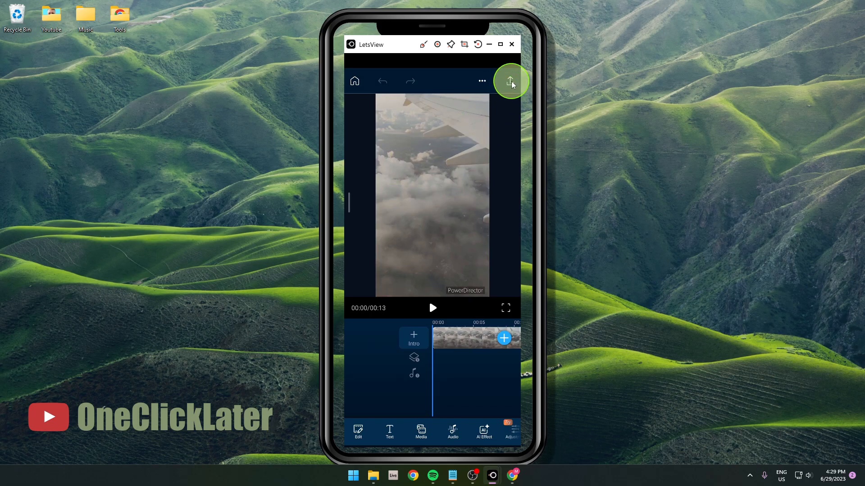
click(510, 81)
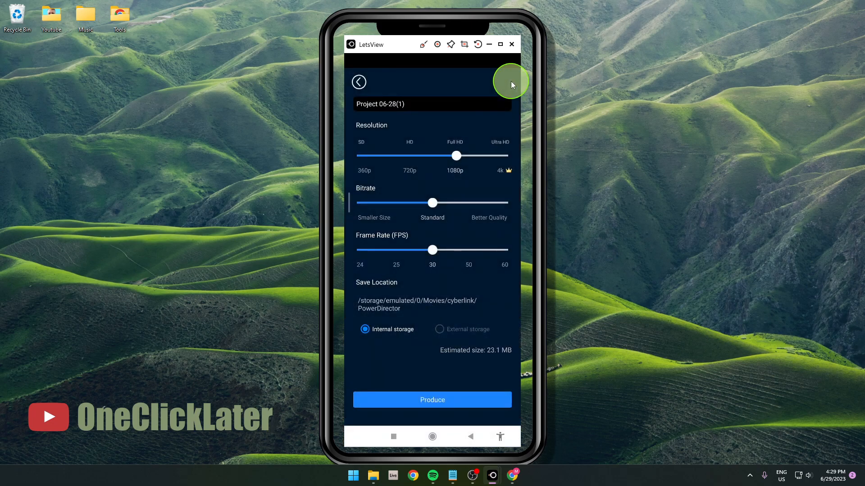
mouse_move(435, 107)
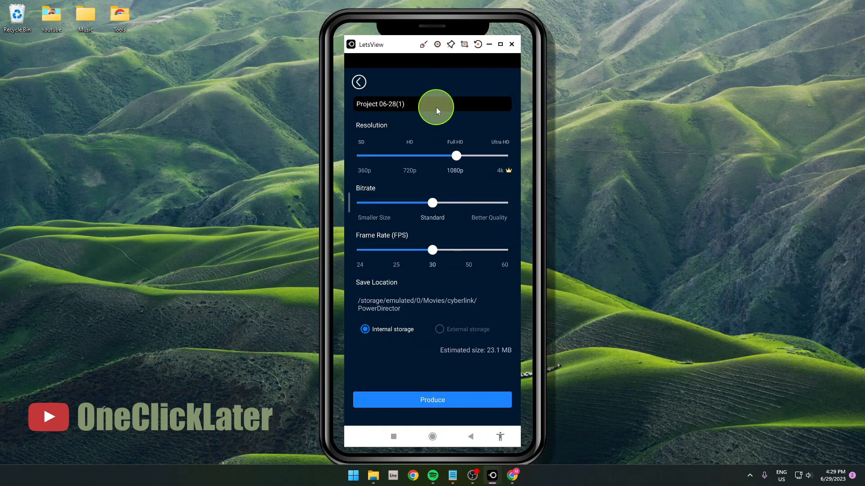
Rename the export from 'Project 06-28(1)' to 'flight', keeping resolution at 1080p
click(431, 105)
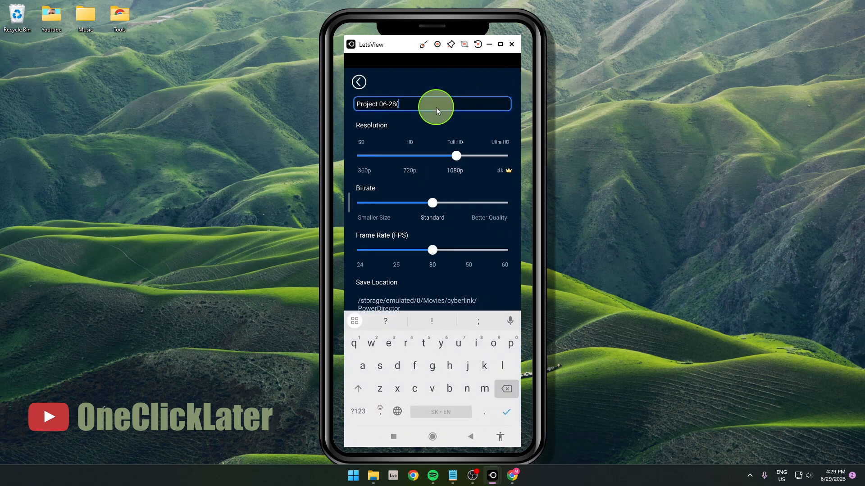
text(flight)
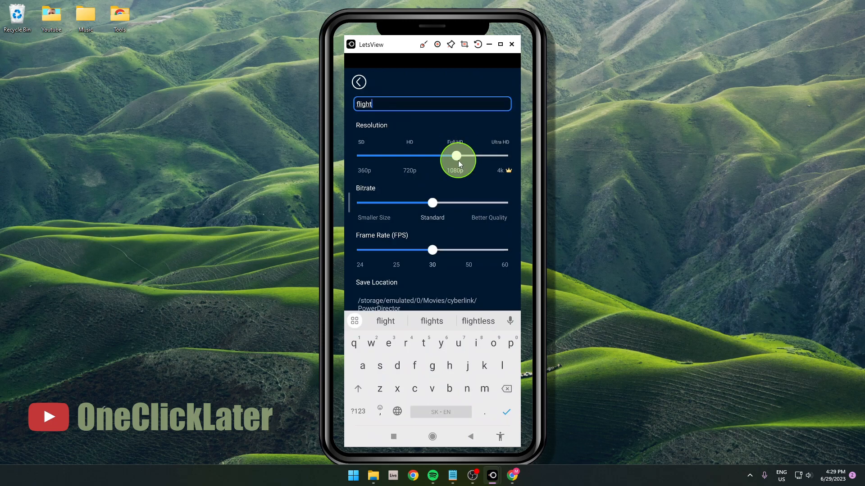
drag(458, 154, 505, 157)
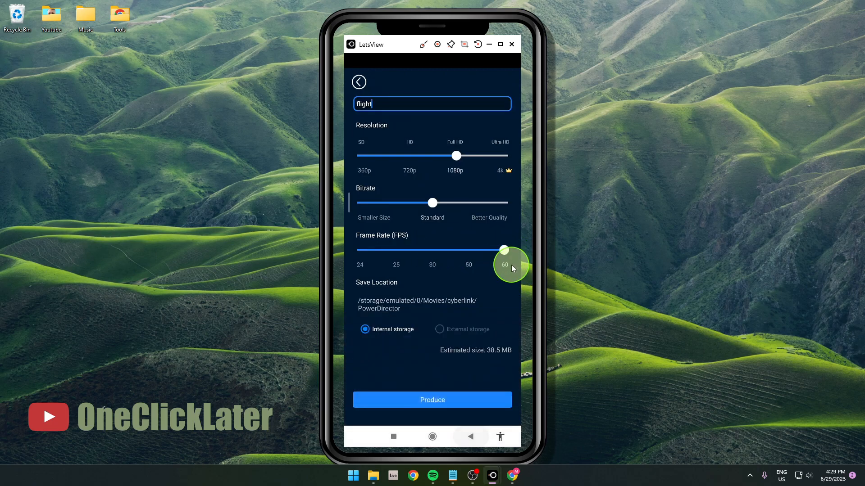
mouse_move(492, 304)
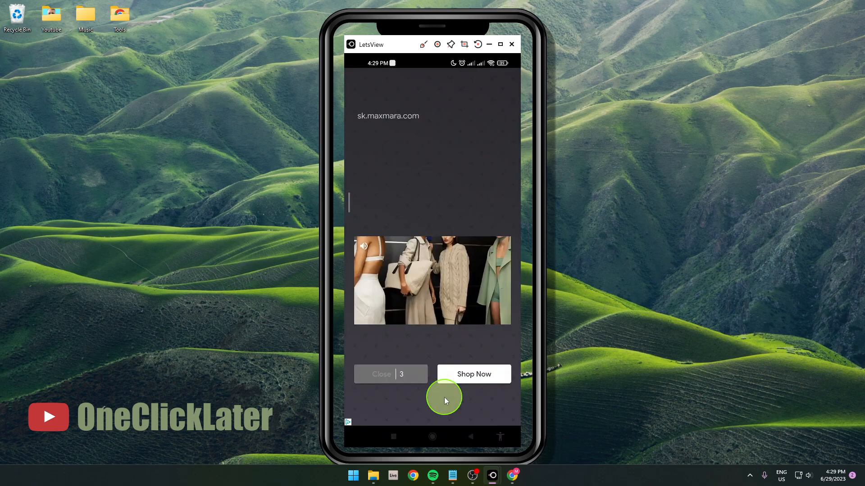
mouse_move(447, 270)
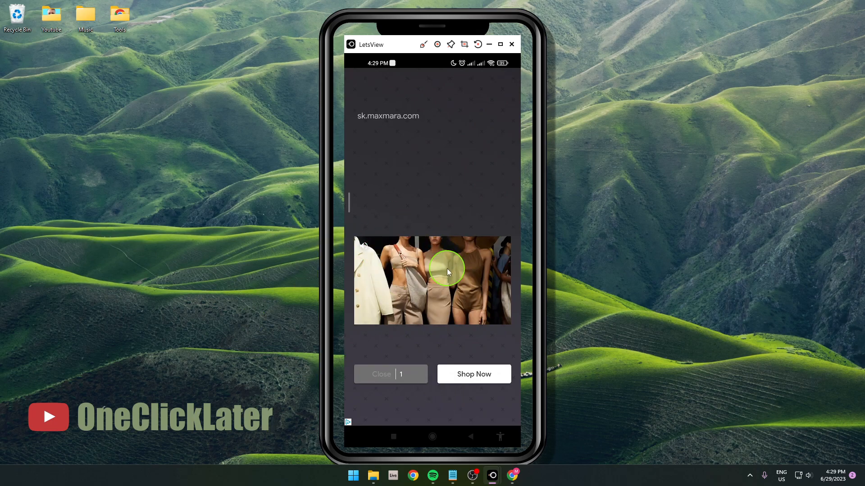
Dismiss the full-screen advertisement to return to the 60 FPS export settings
click(381, 373)
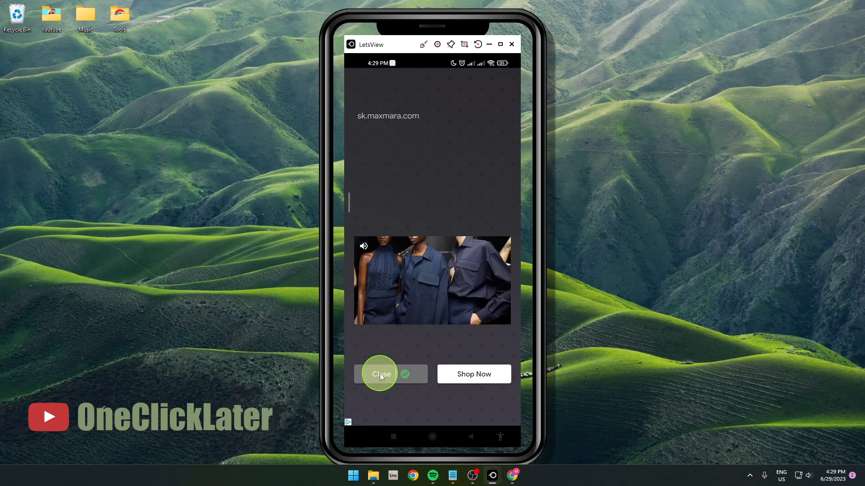
click(380, 374)
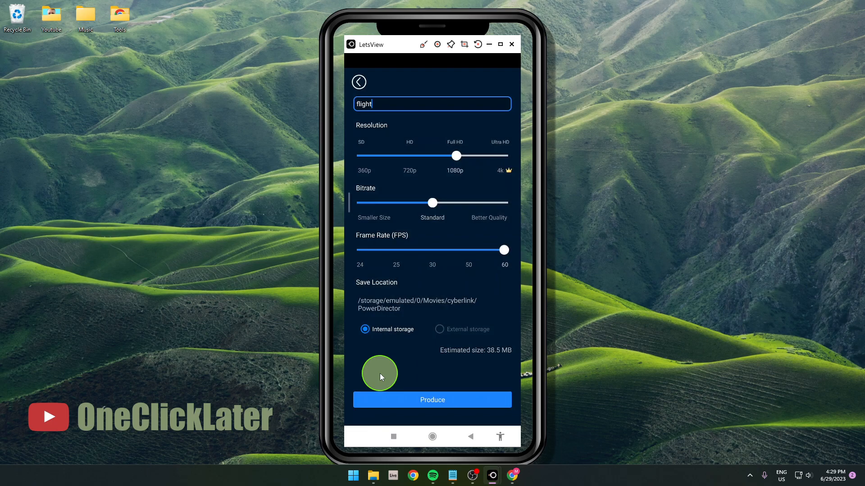
Start producing the 'flight' video at 1080p and 60 FPS
click(432, 400)
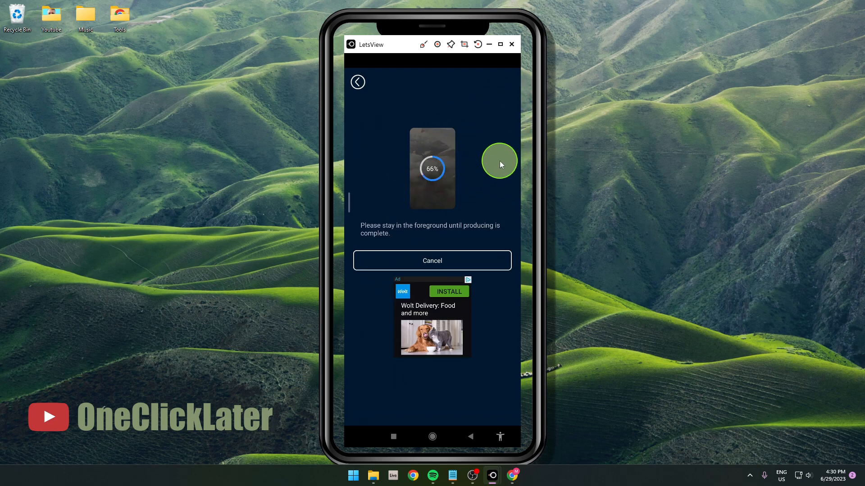
mouse_move(473, 217)
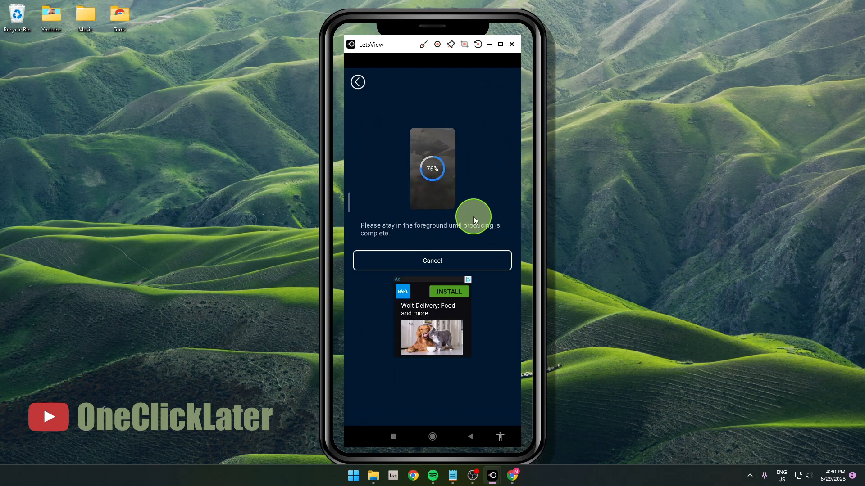